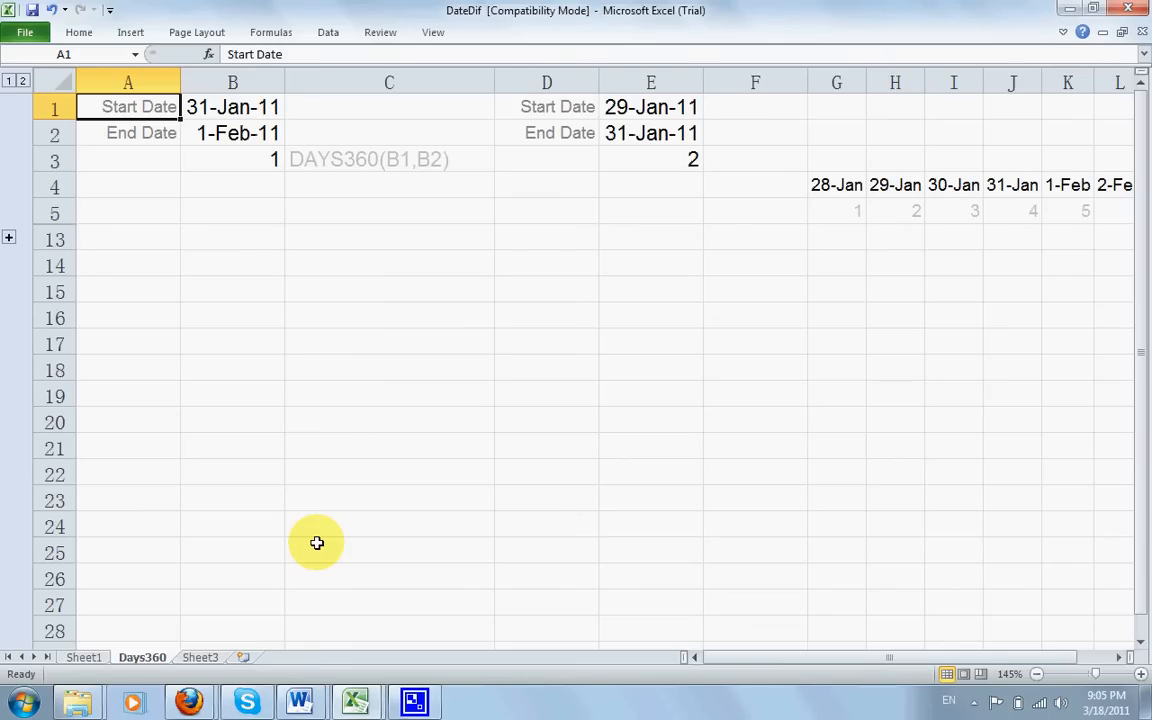
# - Review the DAYS360 formula note in Word, then return to the DateDif workbook in Excel
pyautogui.click(389, 159)
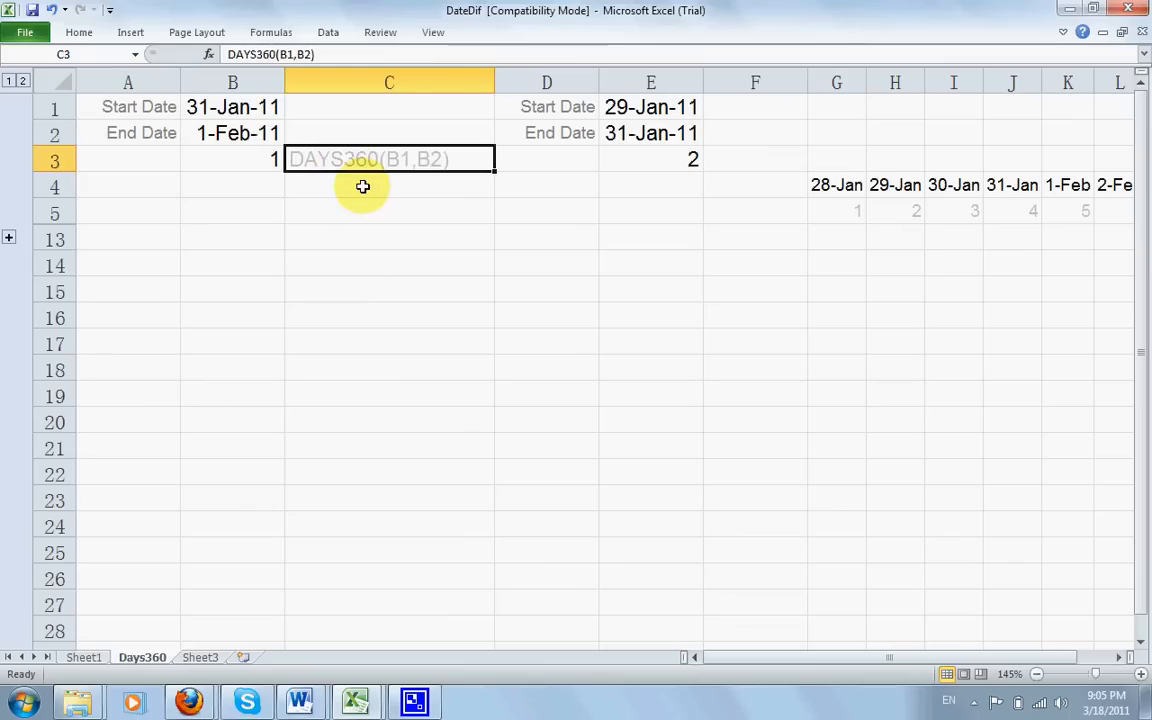
pyautogui.moveTo(376, 170)
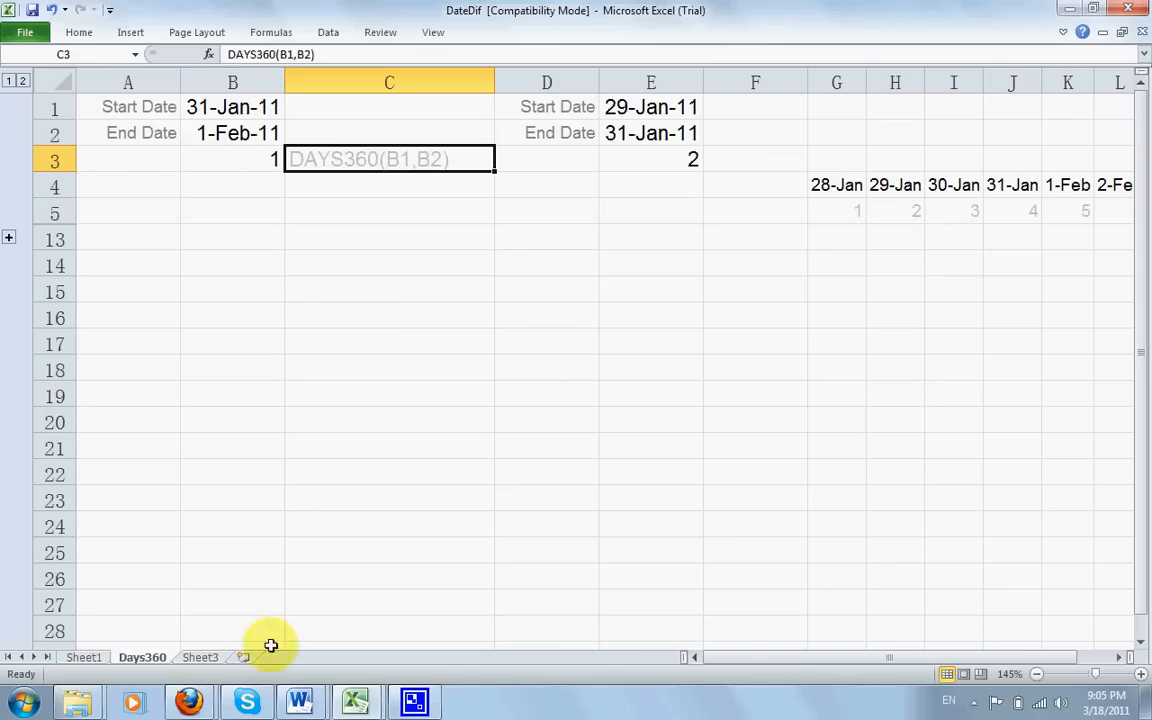
pyautogui.moveTo(293, 700)
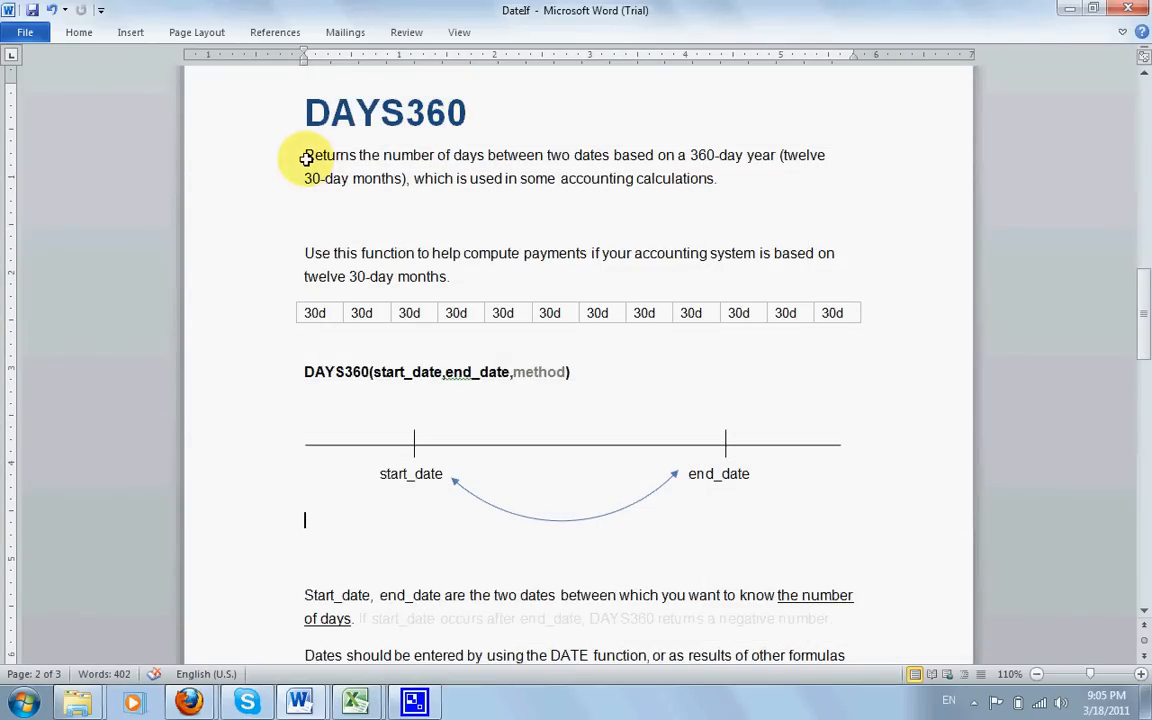
pyautogui.moveTo(480, 157)
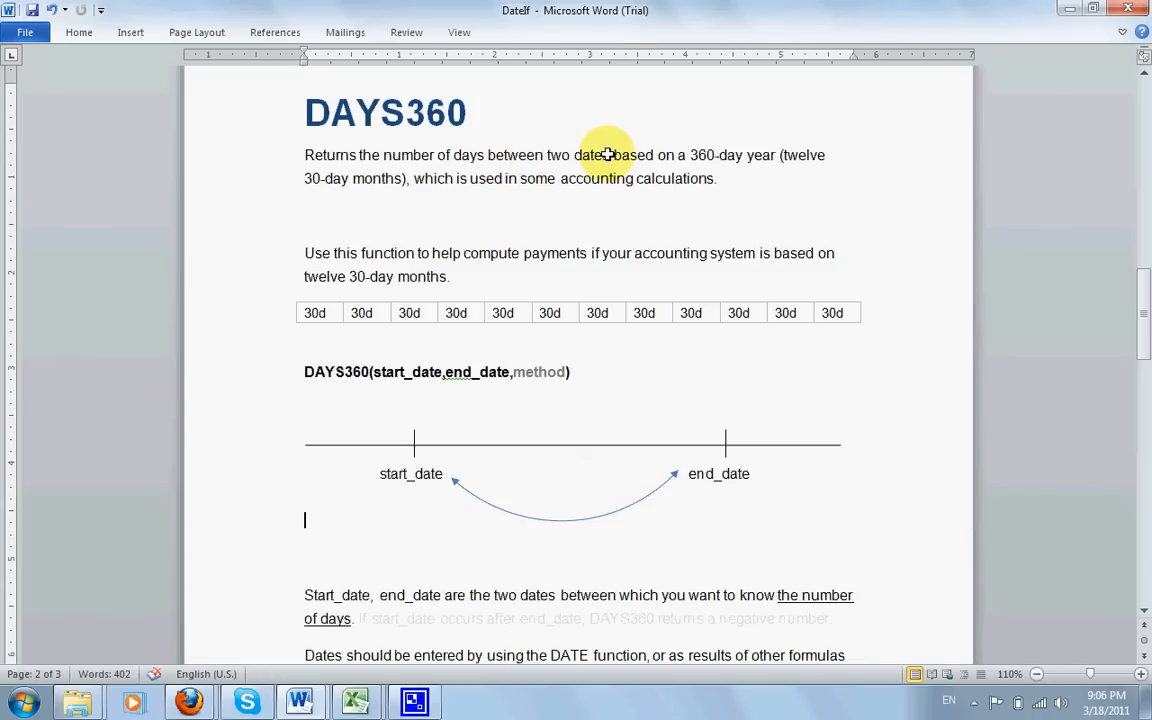
pyautogui.moveTo(411, 474)
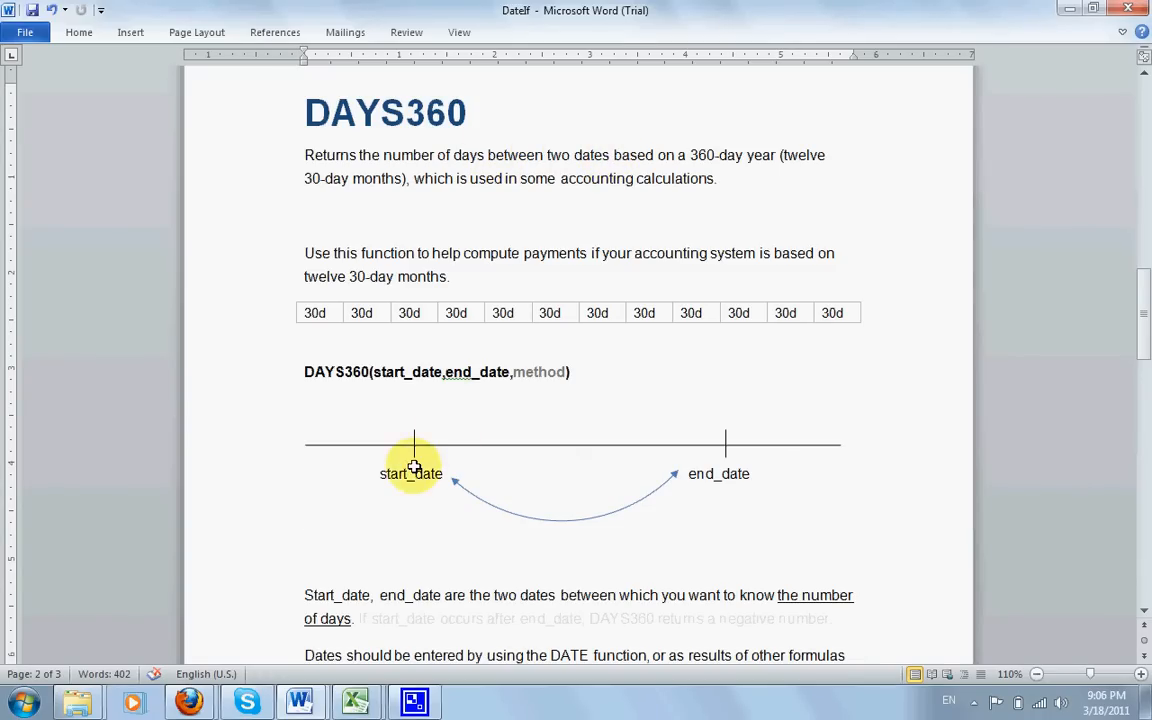
pyautogui.moveTo(717, 112)
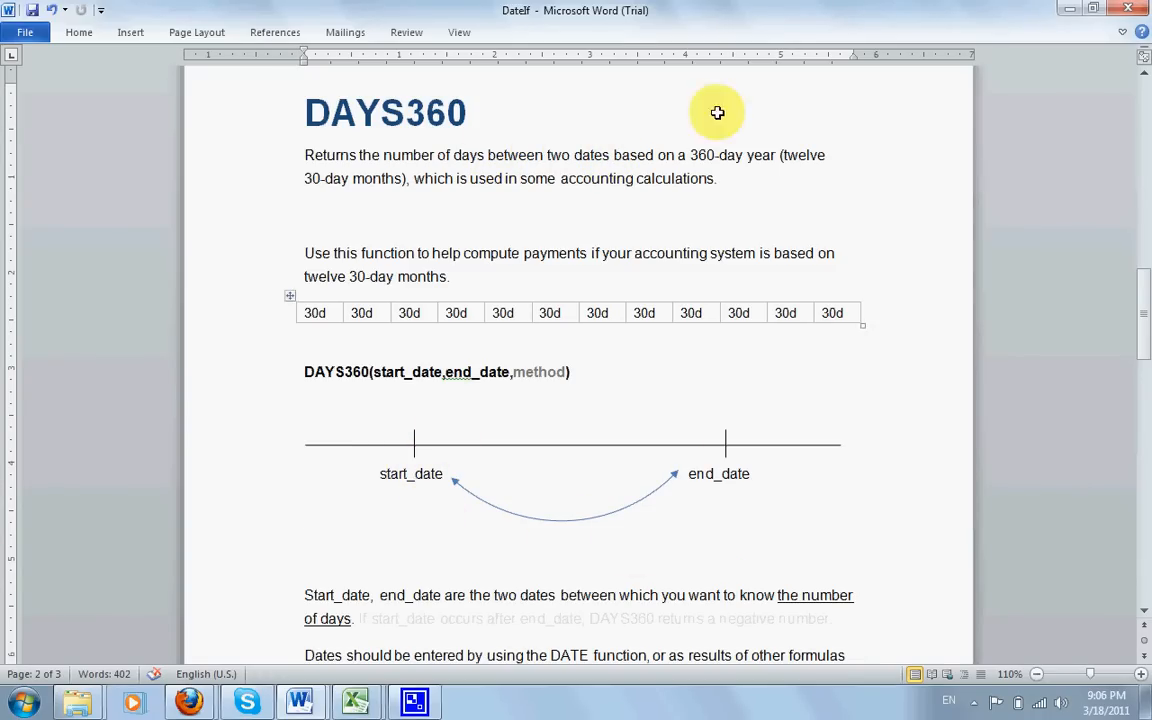
pyautogui.moveTo(761, 155)
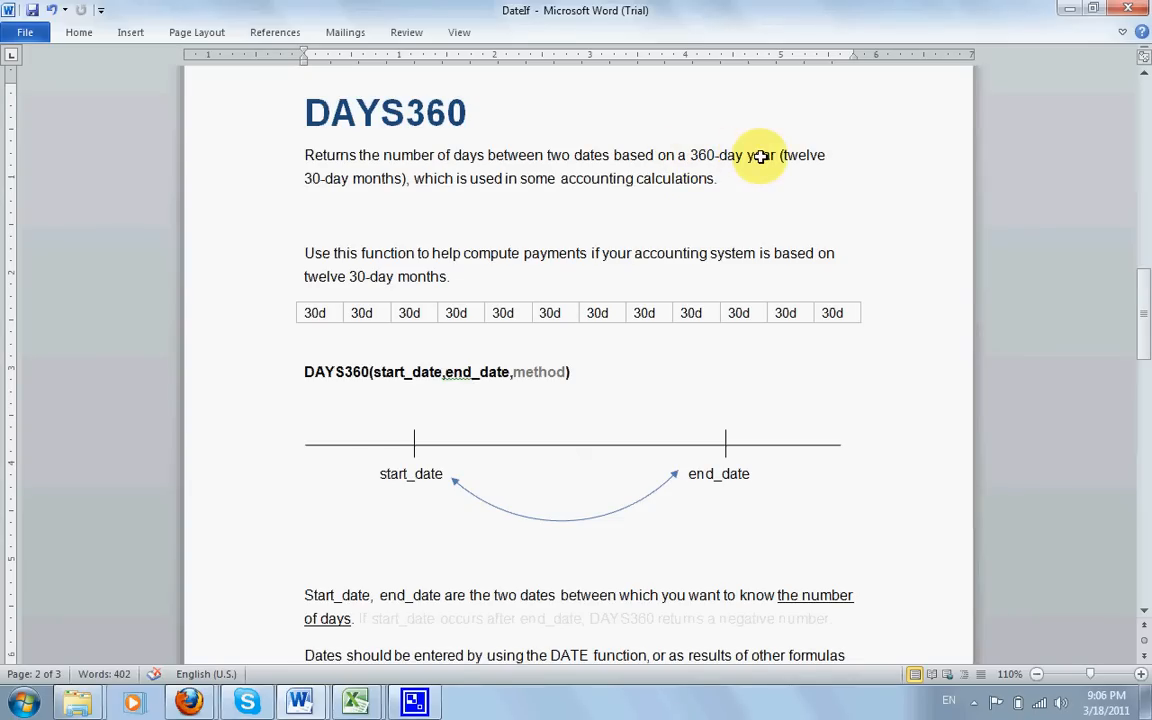
pyautogui.moveTo(788, 152)
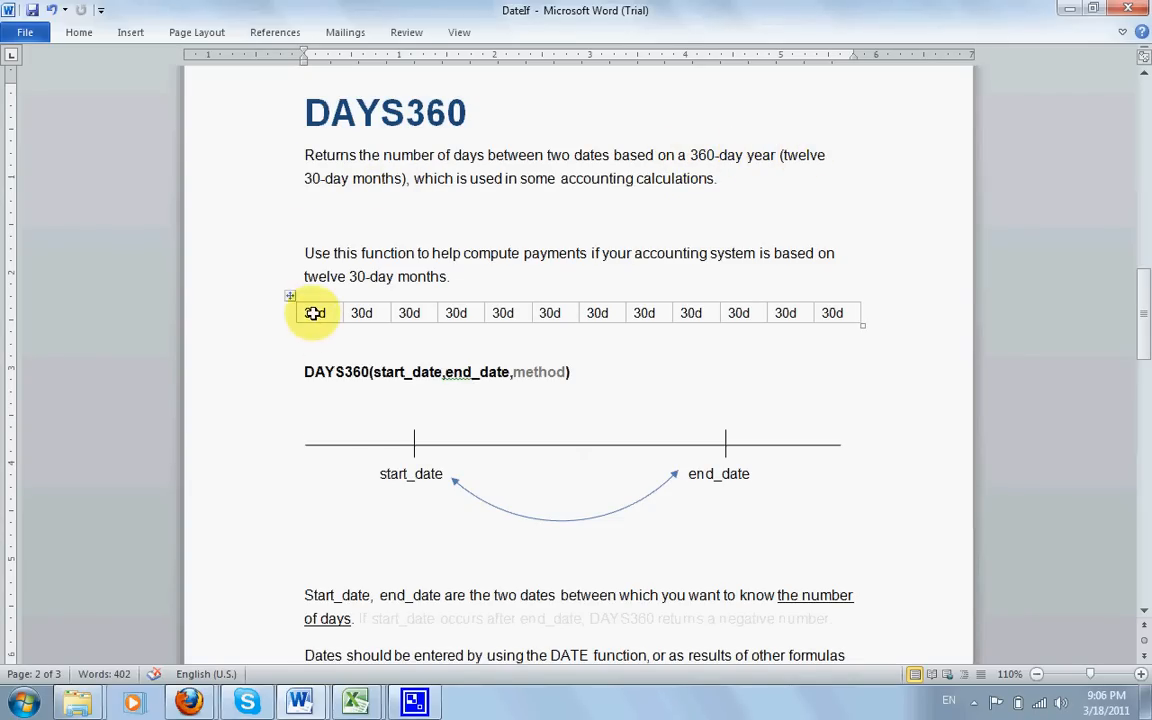
pyautogui.moveTo(361, 306)
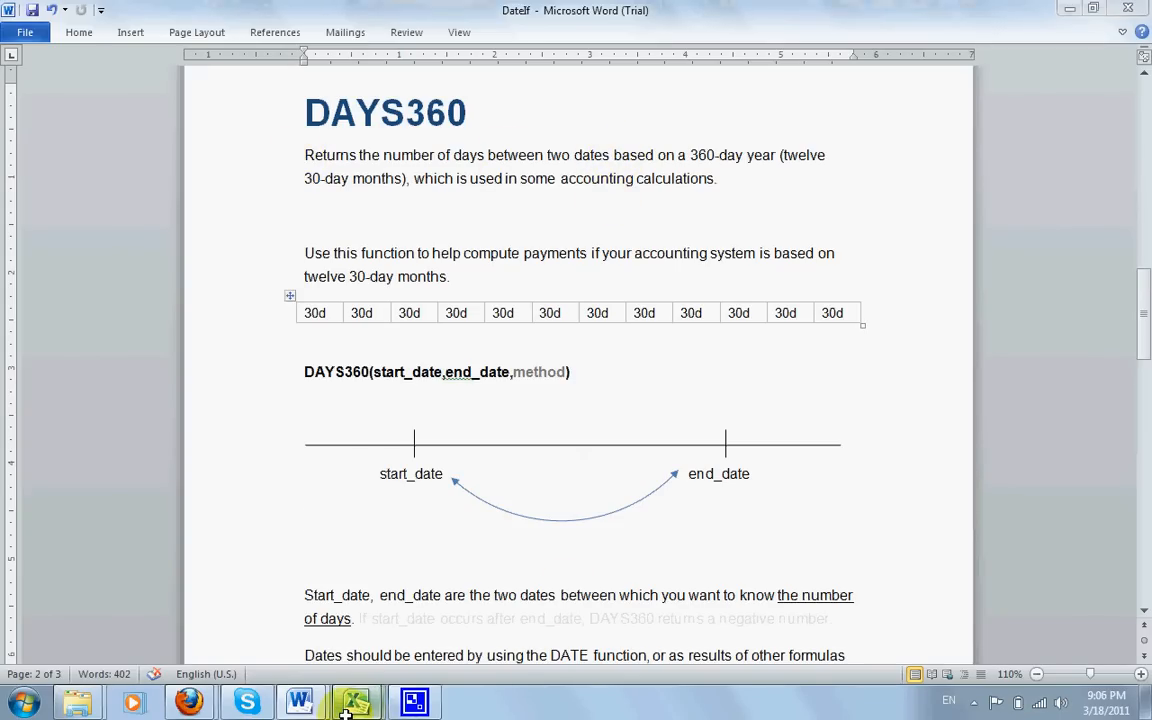
pyautogui.click(355, 701)
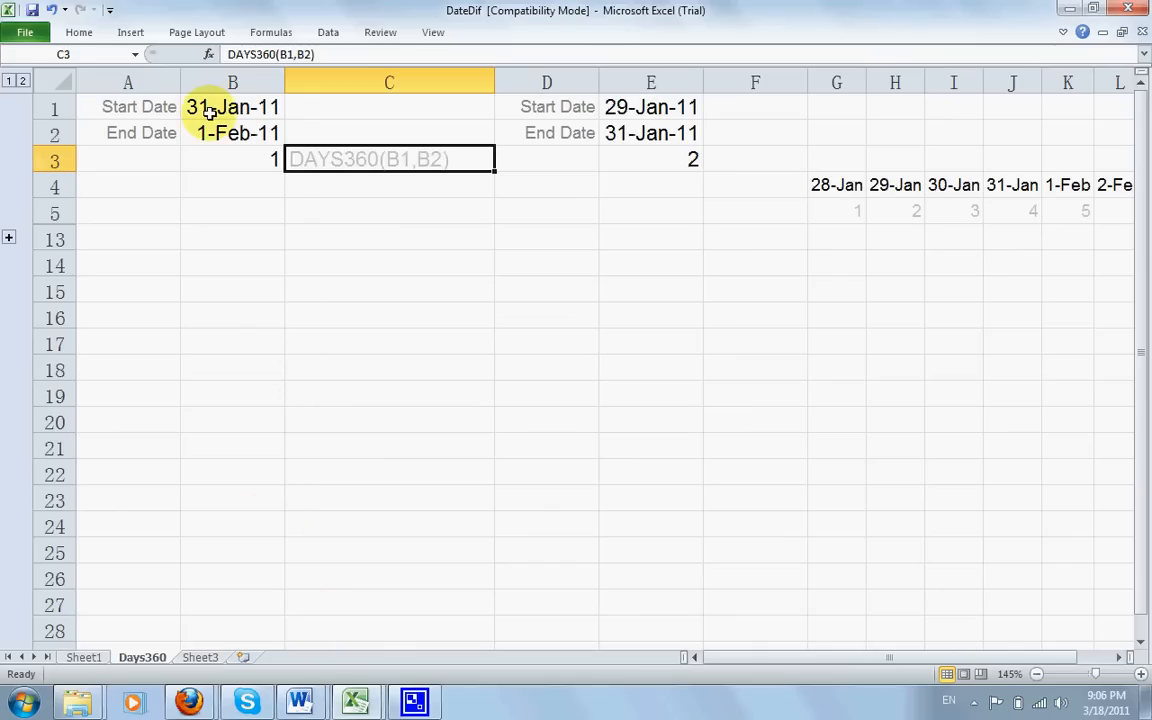
# - Compare the J5:K5 day counts, then change B1's start date from 31-Jan-11 to 30-Jan-11
pyautogui.click(232, 107)
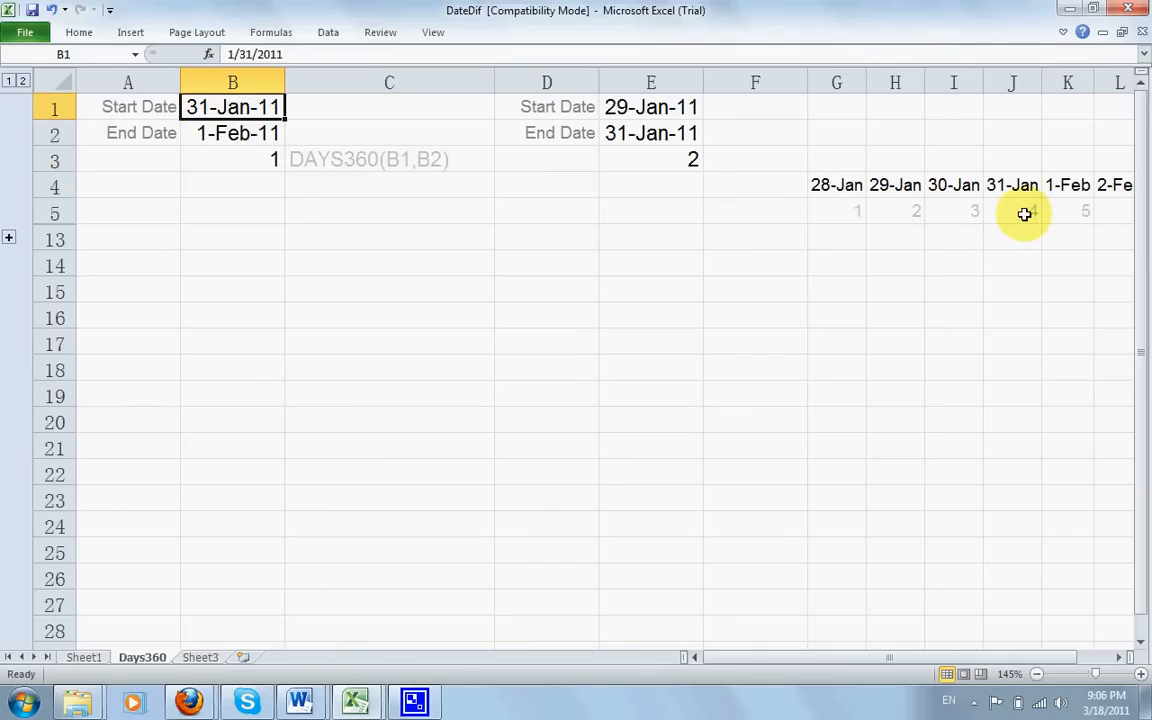
pyautogui.click(1022, 213)
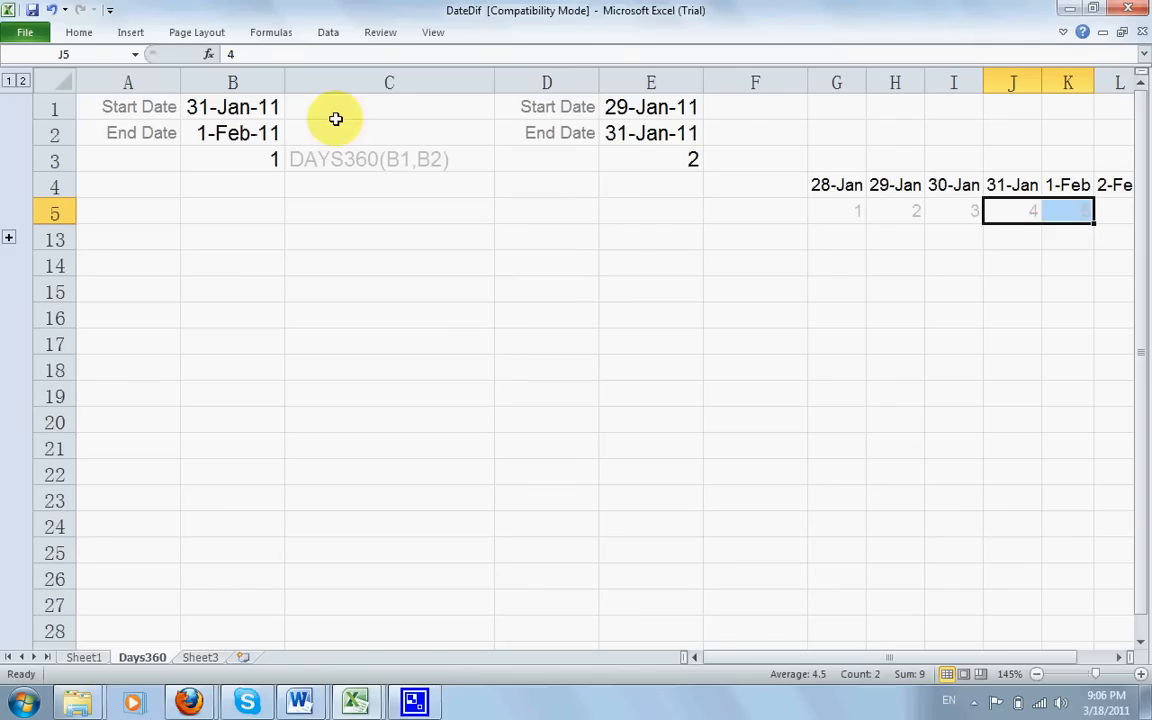
pyautogui.click(232, 107)
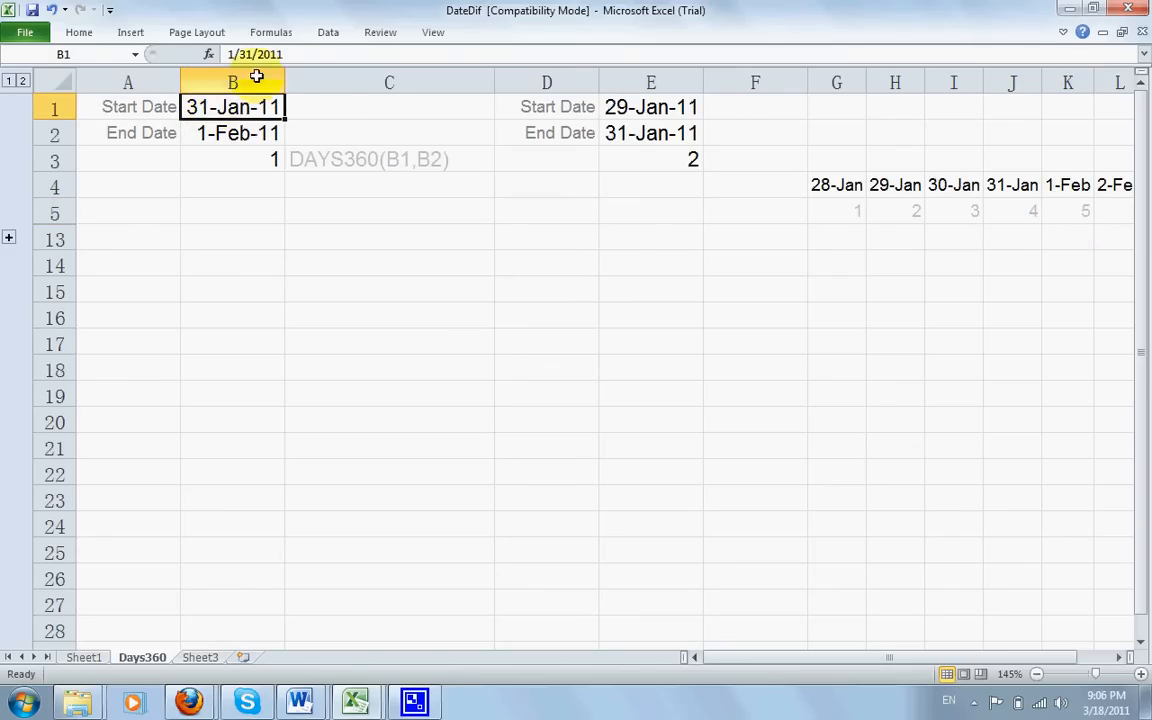
pyautogui.doubleClick(232, 107)
pyautogui.write('0')
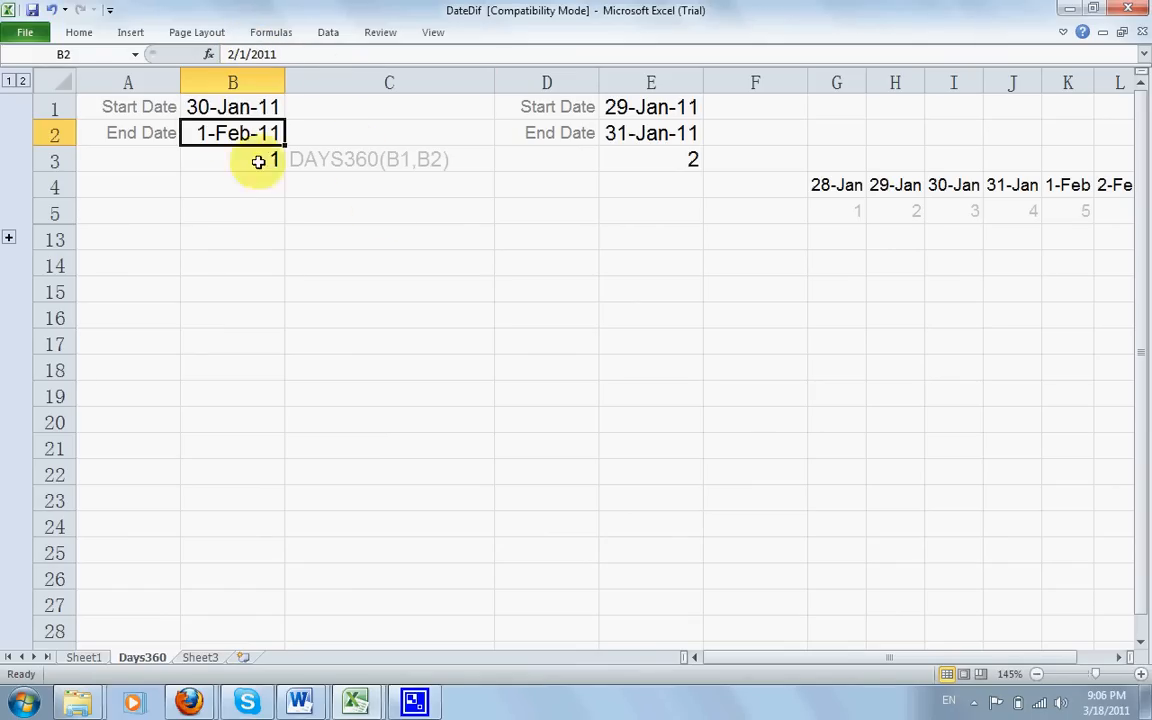
pyautogui.click(953, 210)
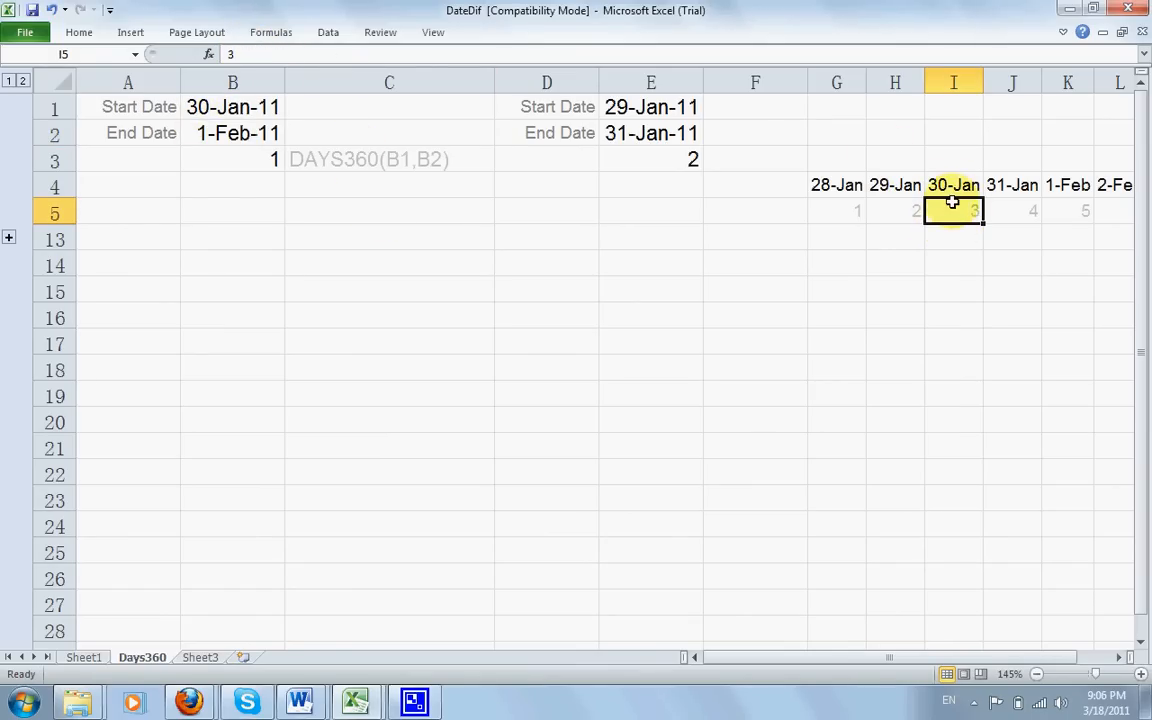
pyautogui.moveTo(1062, 217)
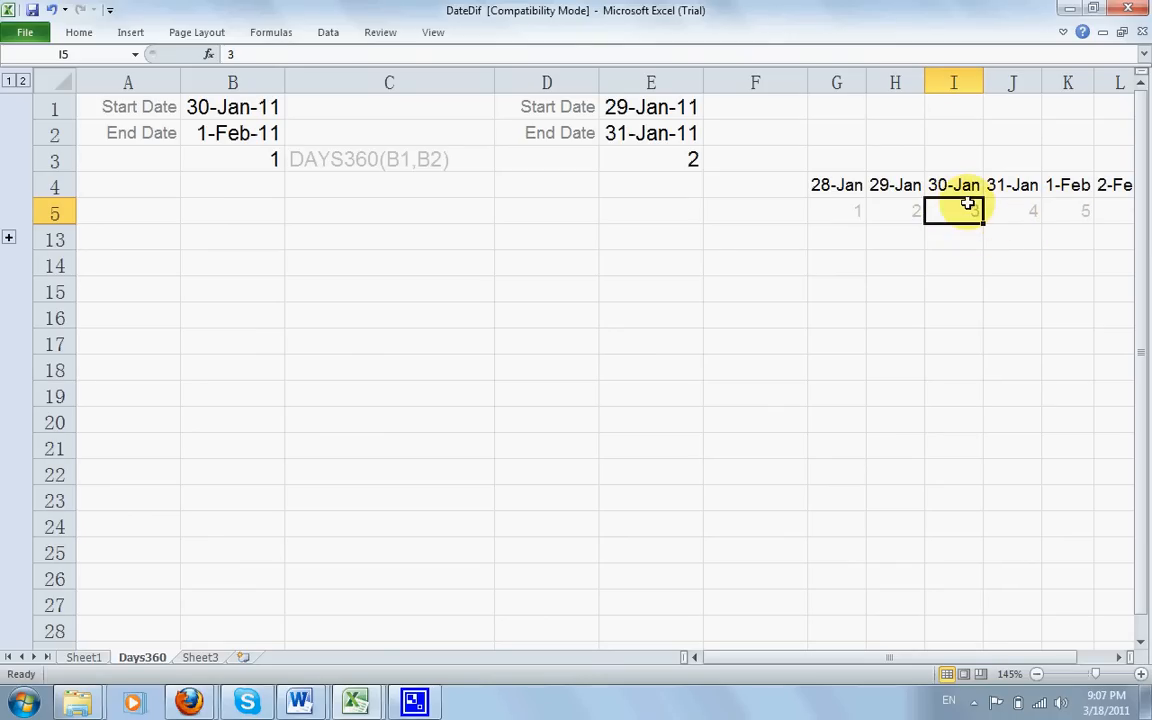
pyautogui.click(1010, 185)
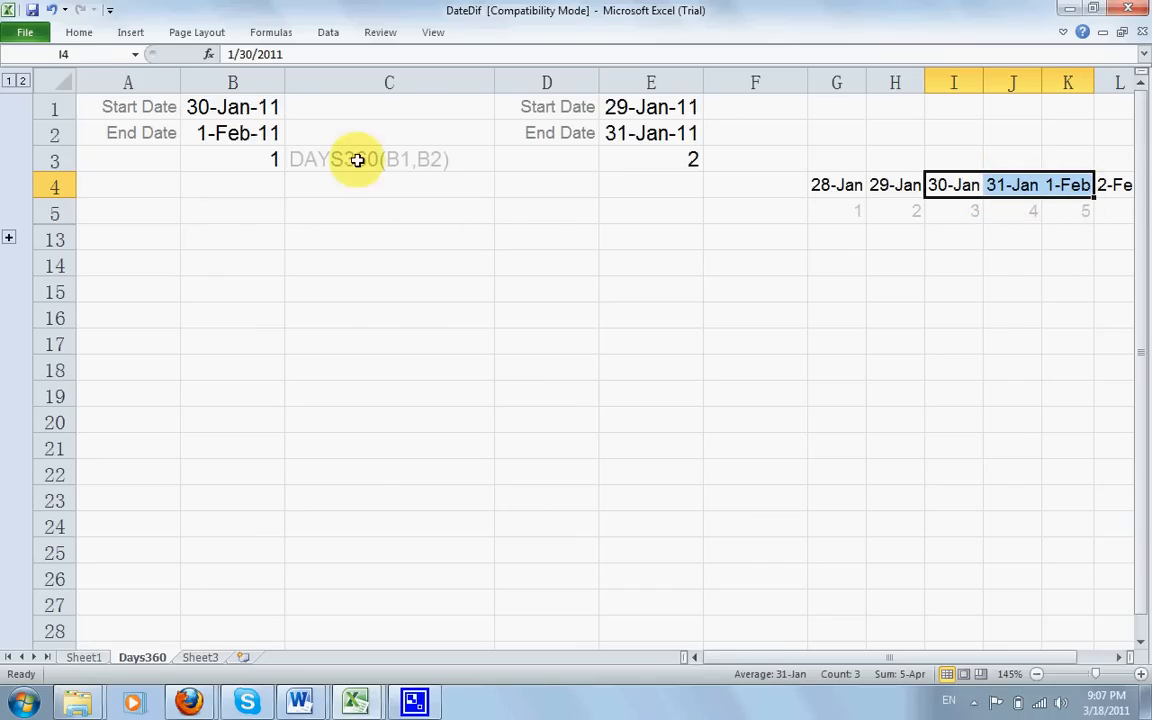
pyautogui.moveTo(283, 163)
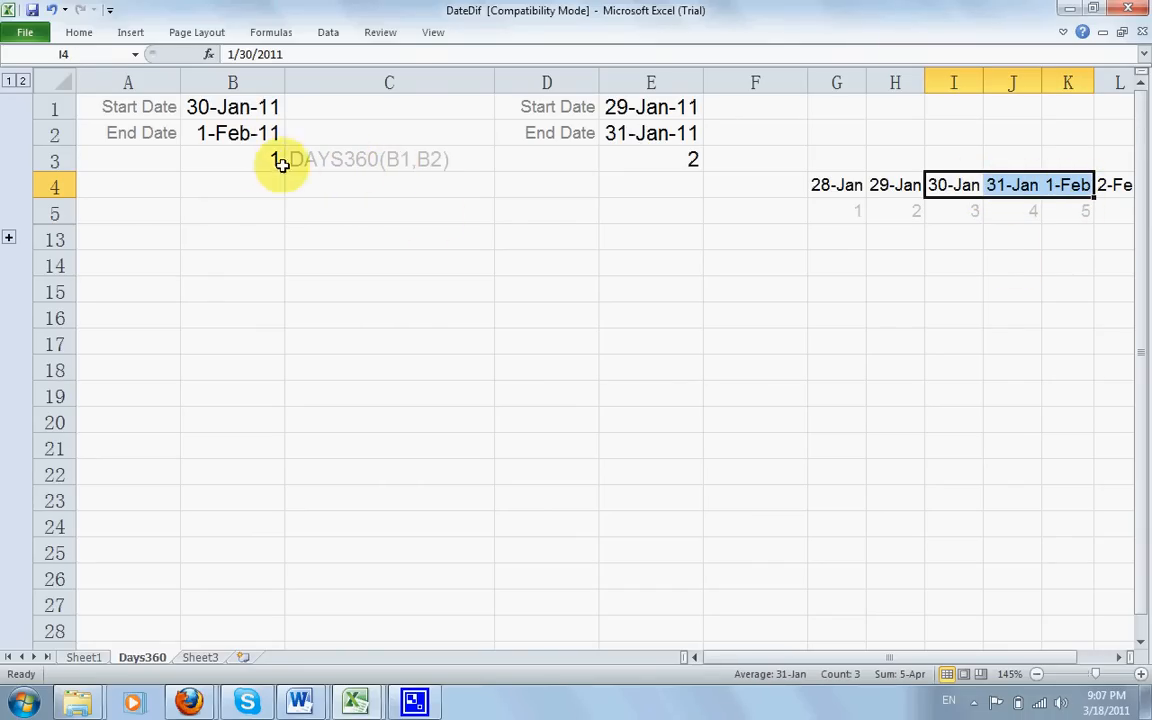
pyautogui.moveTo(256, 161)
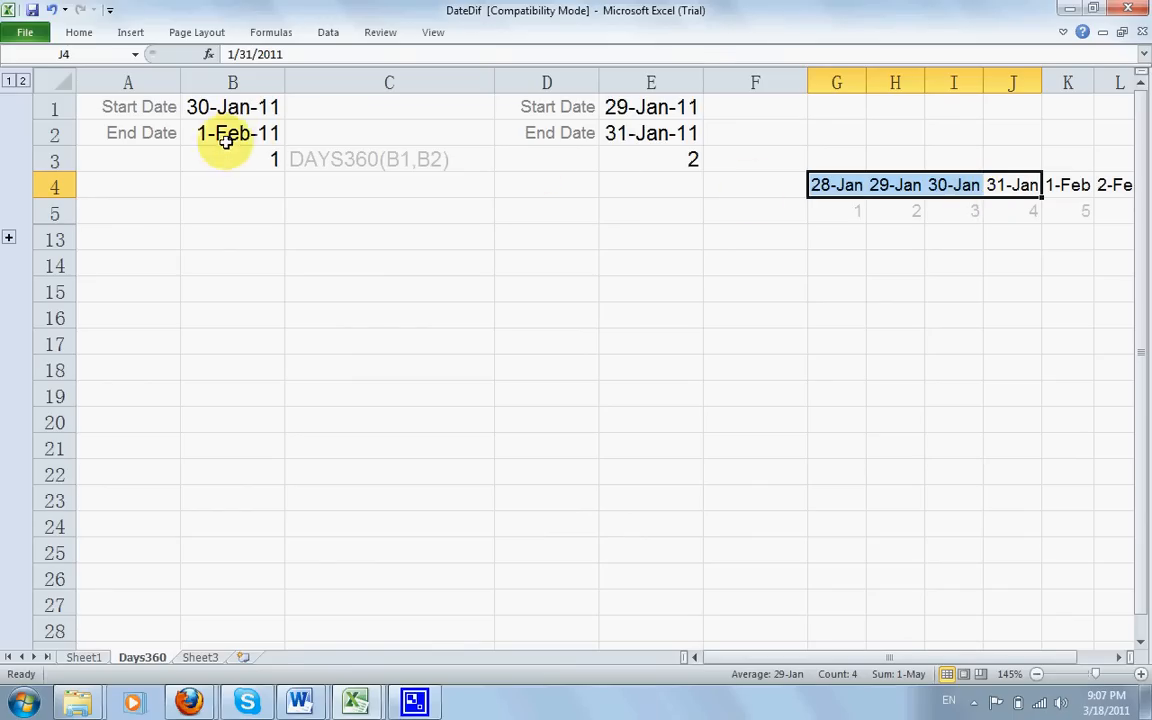
pyautogui.click(232, 132)
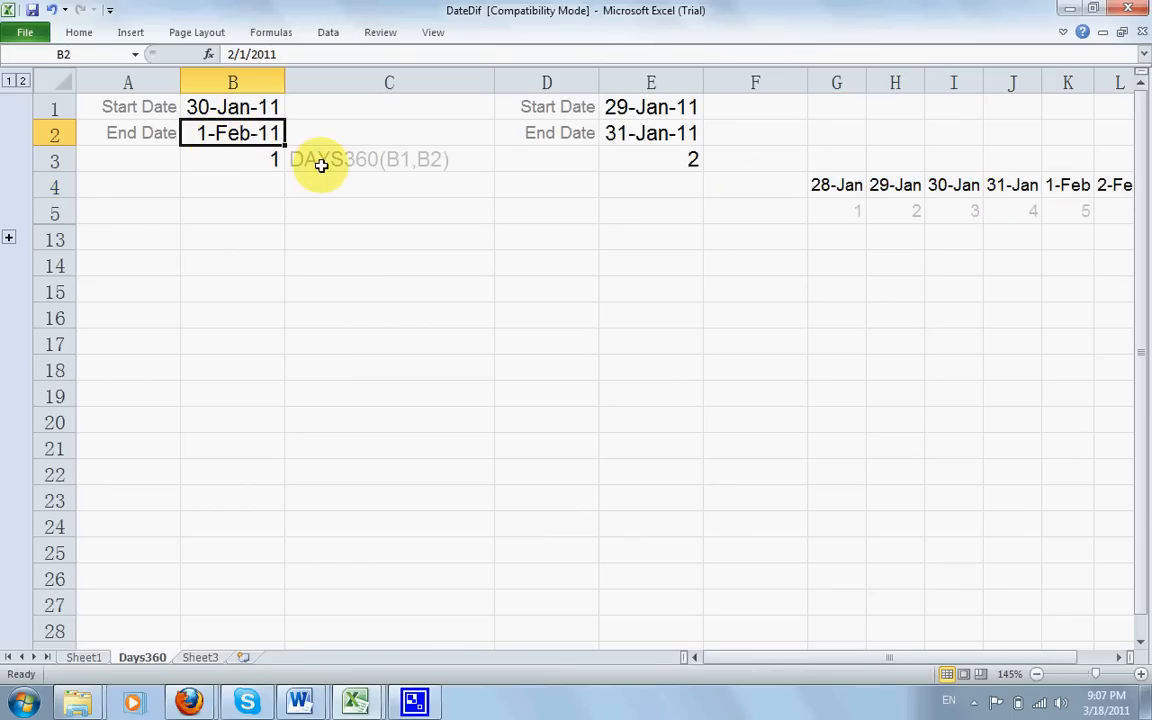
pyautogui.click(389, 159)
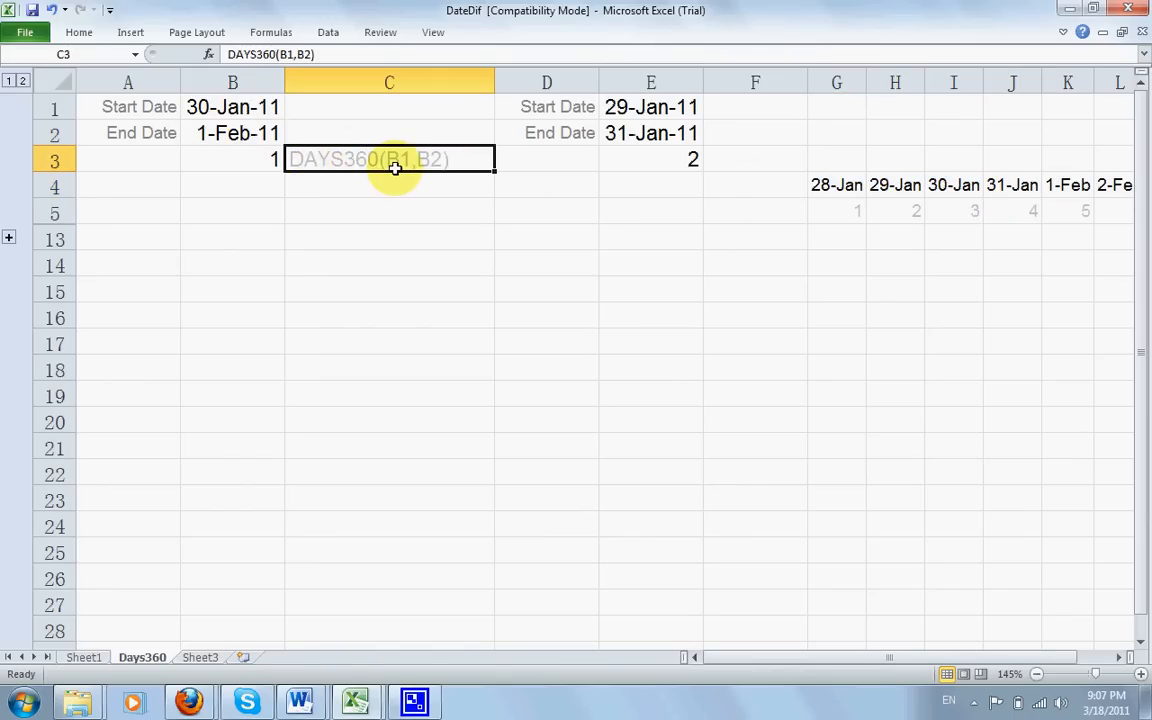
pyautogui.click(650, 159)
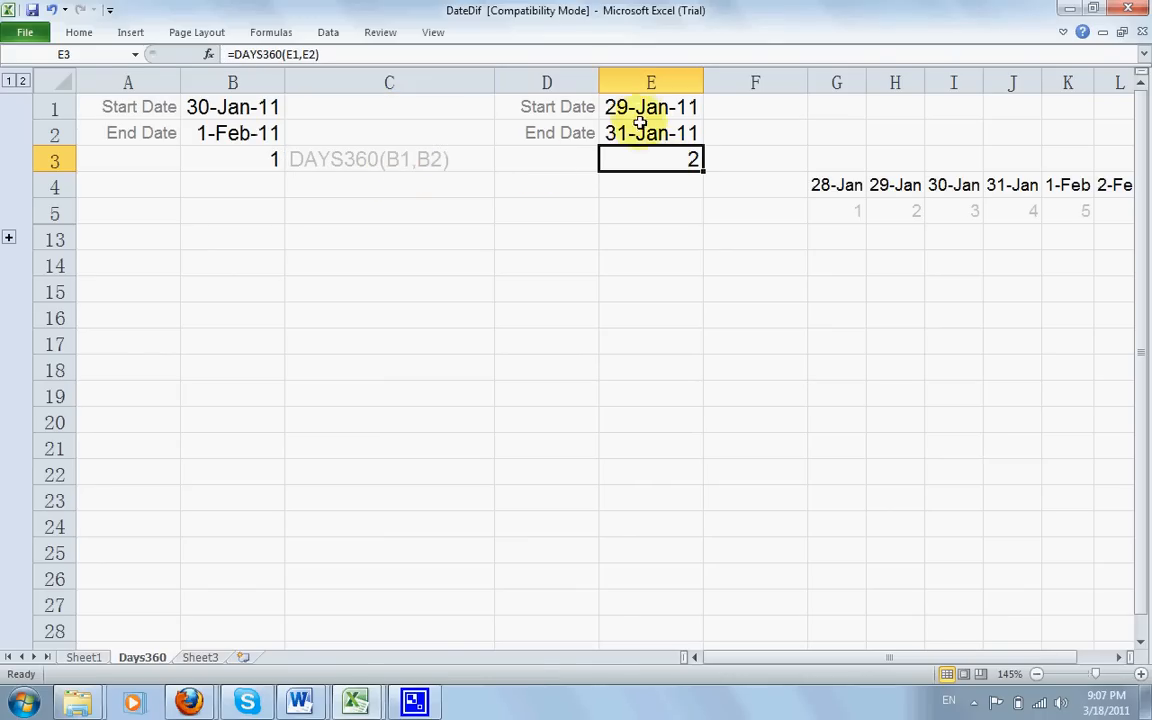
pyautogui.click(649, 107)
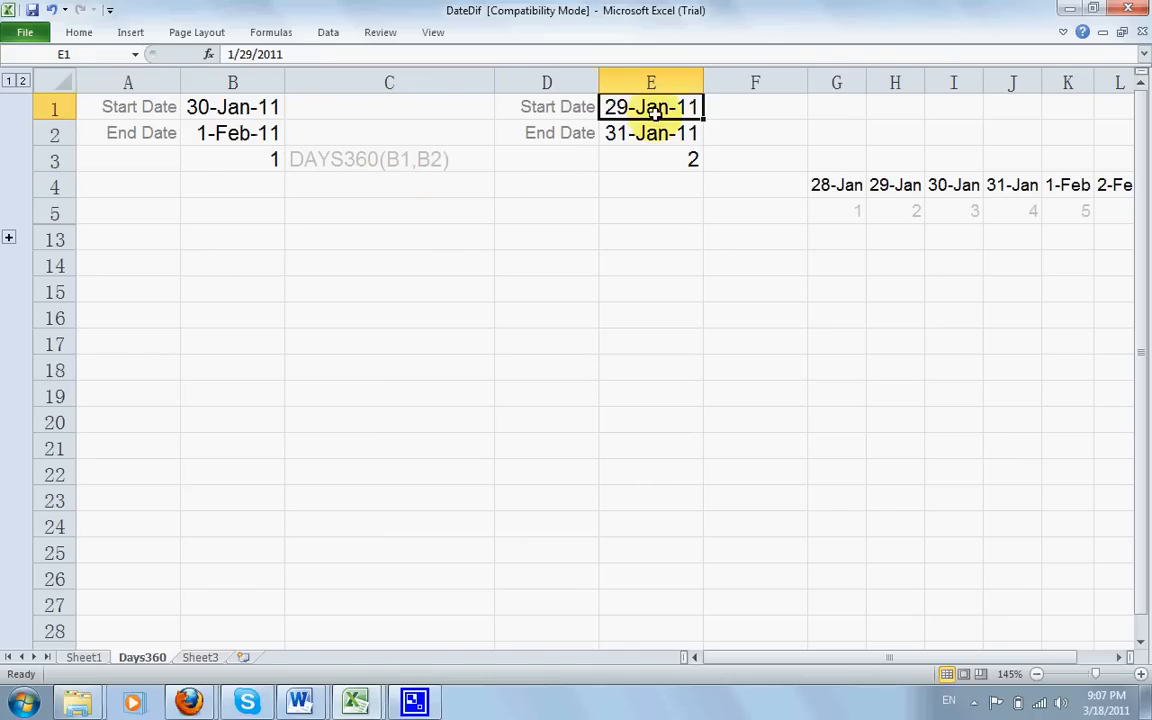
pyautogui.click(894, 185)
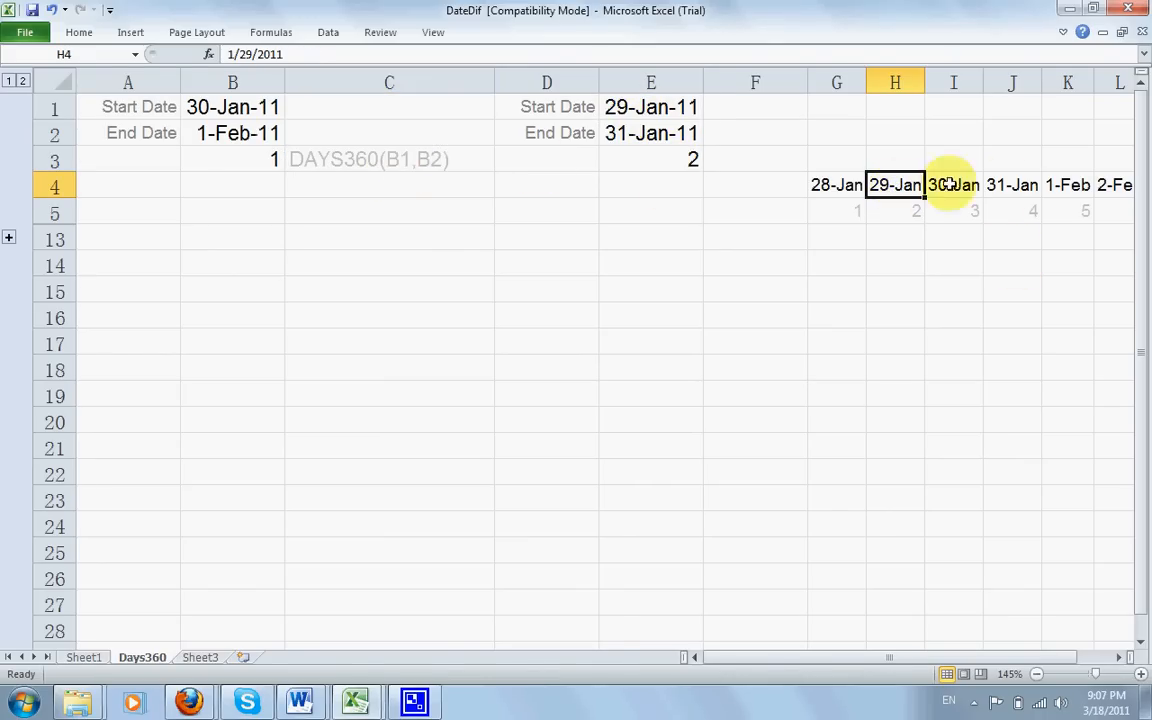
pyautogui.moveTo(894, 185); pyautogui.dragTo(1012, 185)
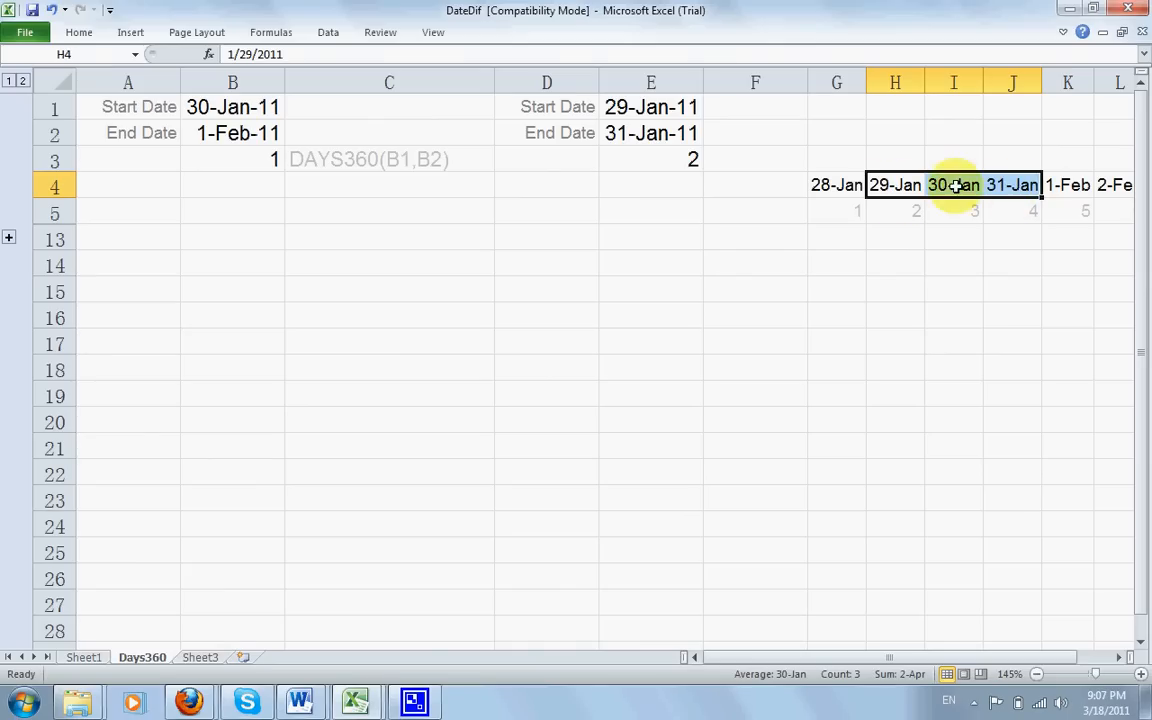
pyautogui.moveTo(1033, 177)
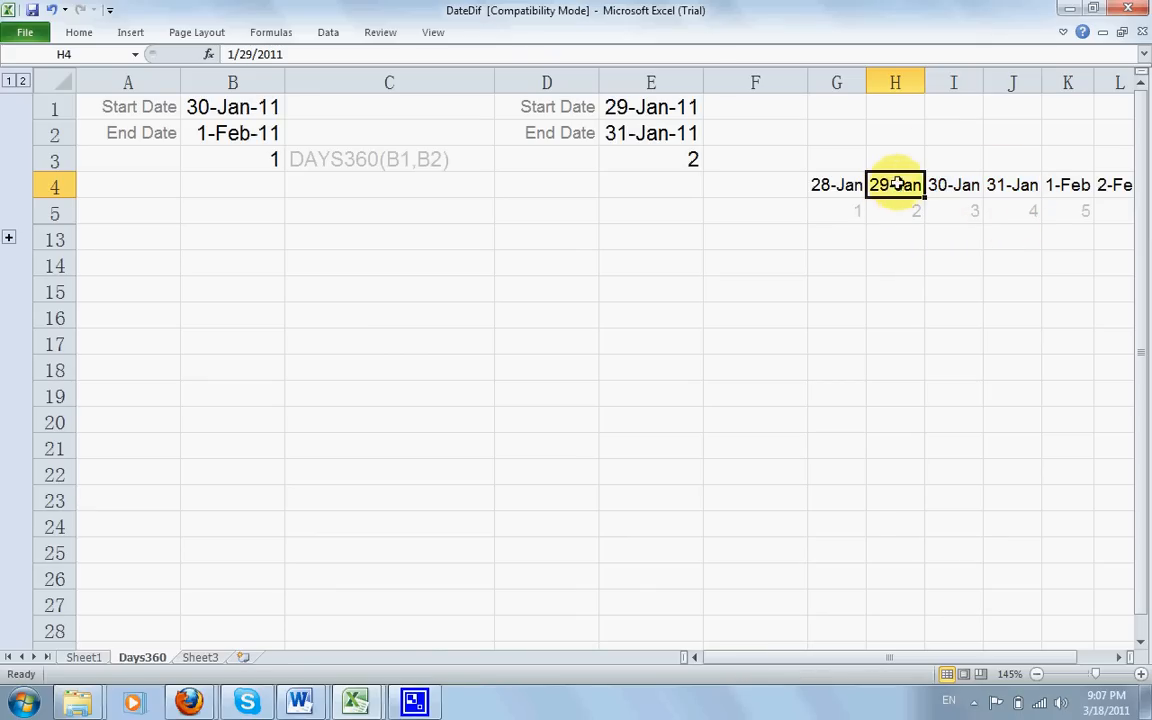
pyautogui.moveTo(1022, 186)
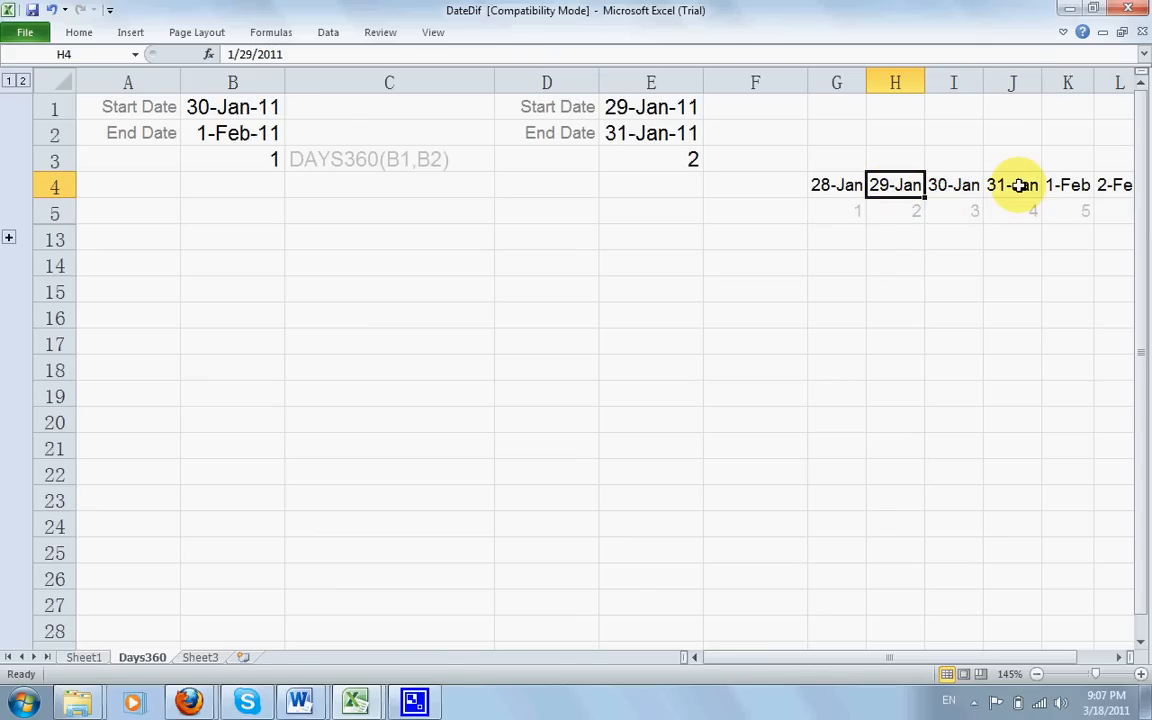
pyautogui.click(1017, 185)
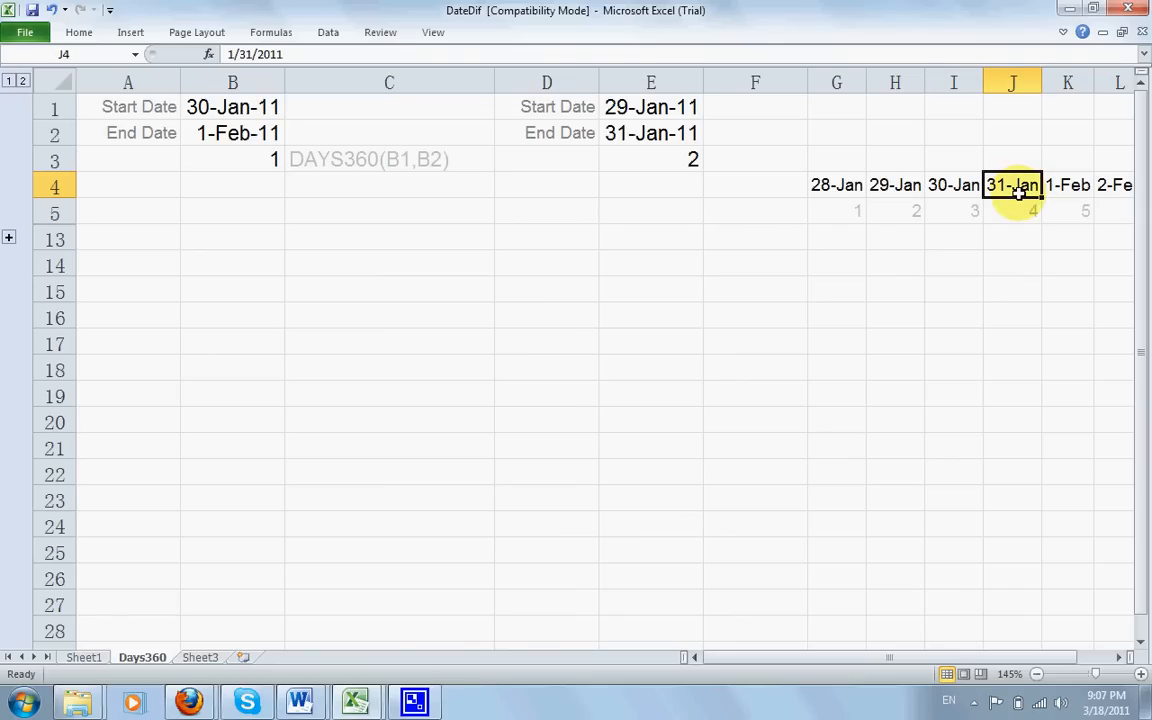
pyautogui.click(894, 185)
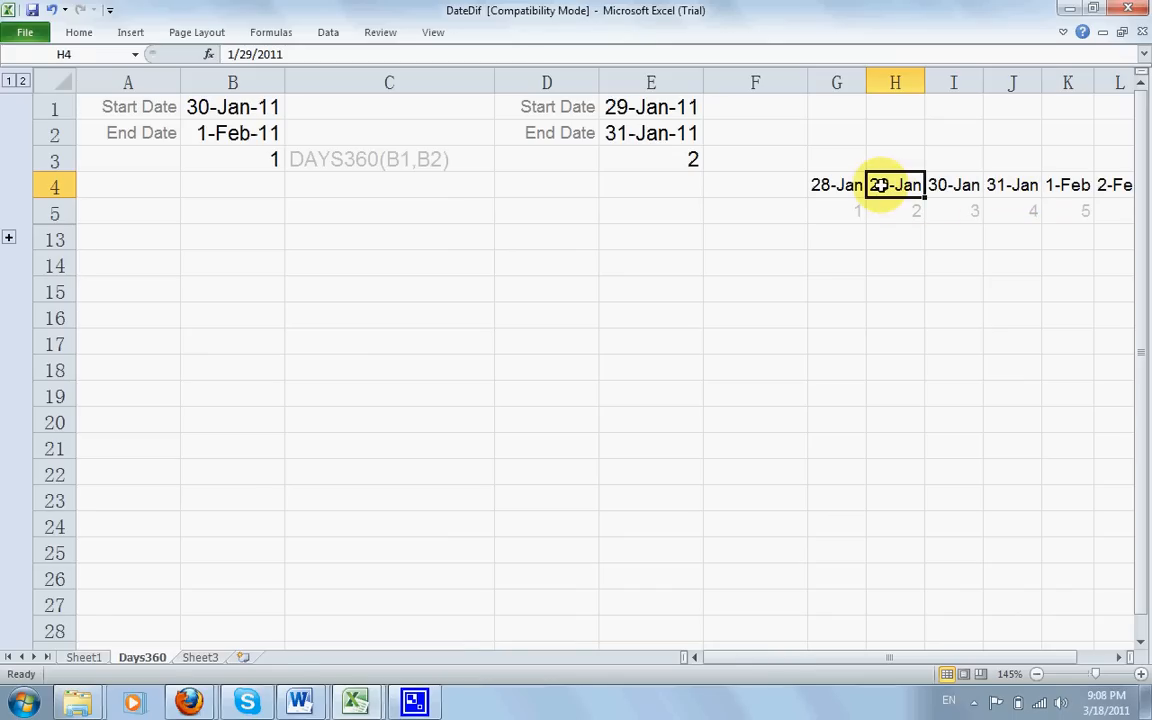
pyautogui.moveTo(894, 185); pyautogui.dragTo(953, 185)
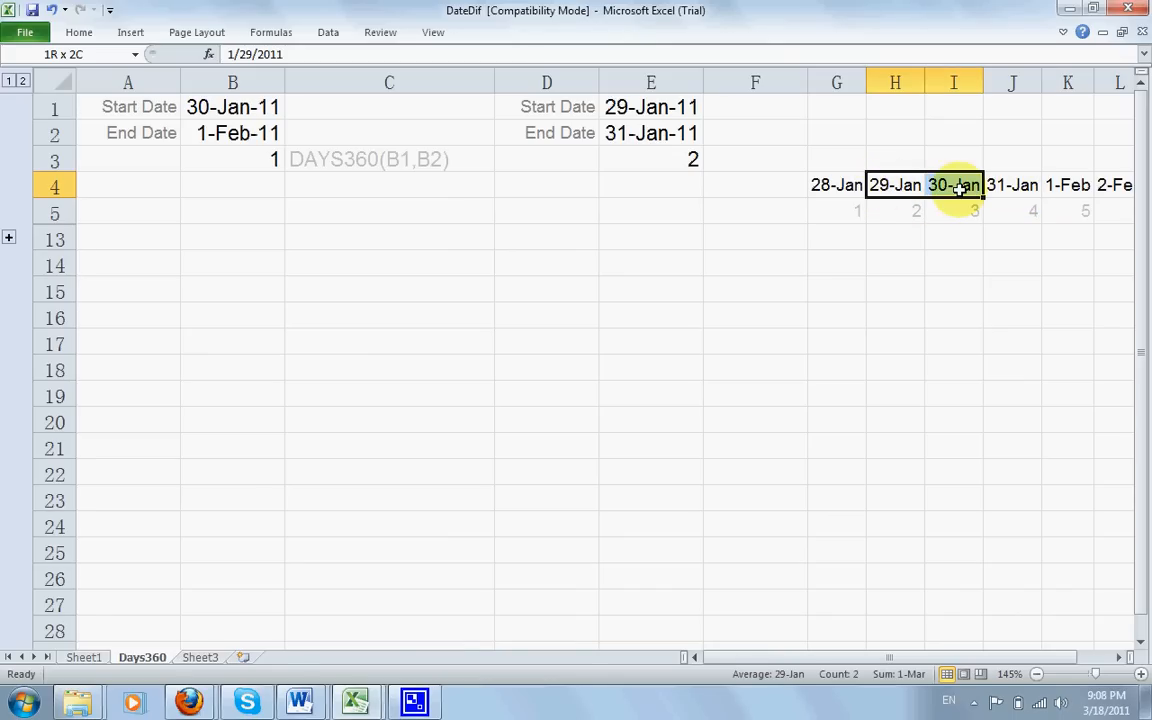
pyautogui.moveTo(953, 184); pyautogui.dragTo(1012, 184)
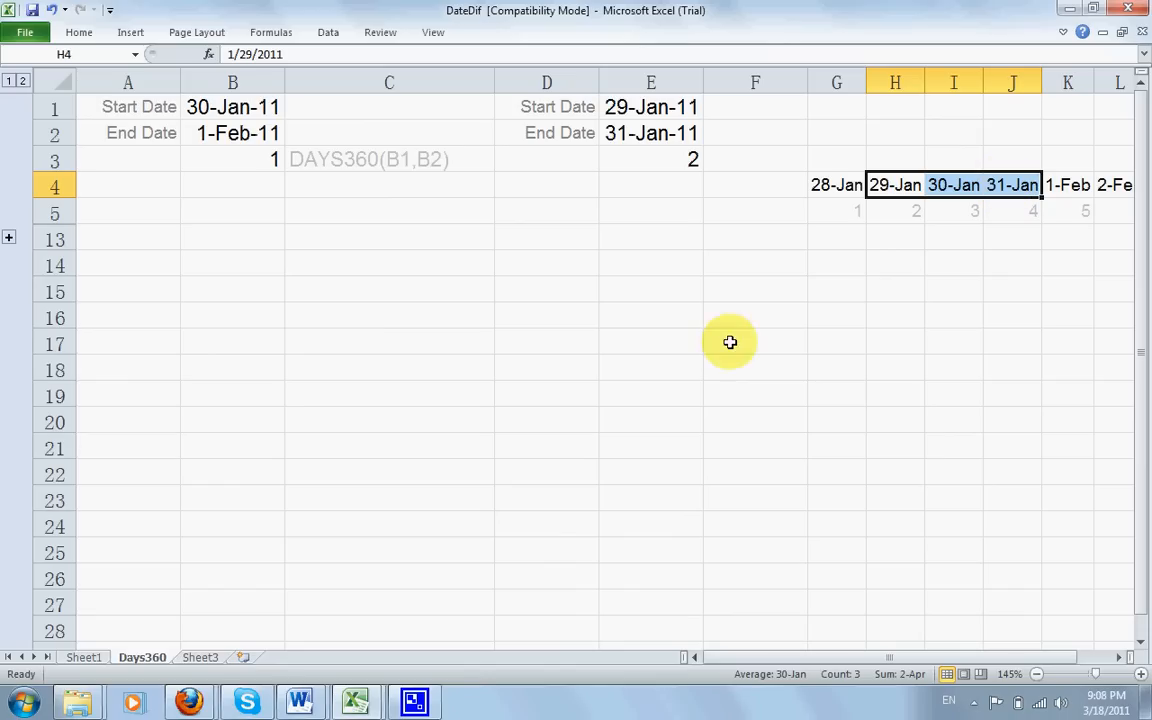
pyautogui.click(411, 702)
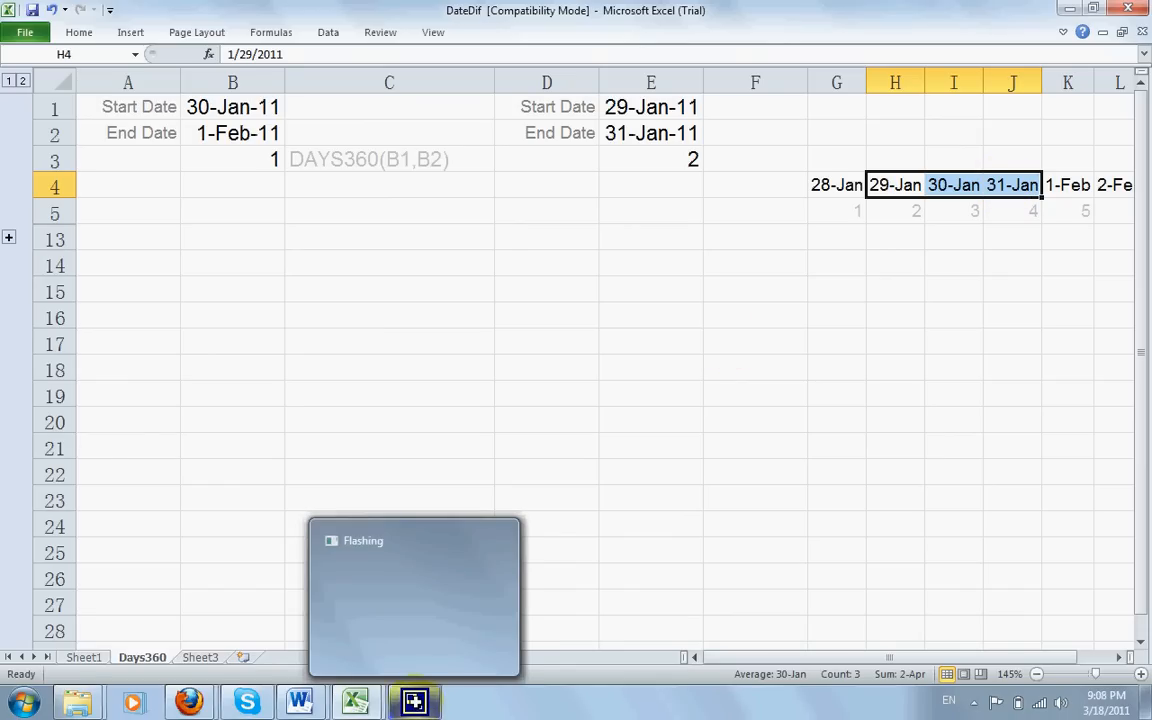